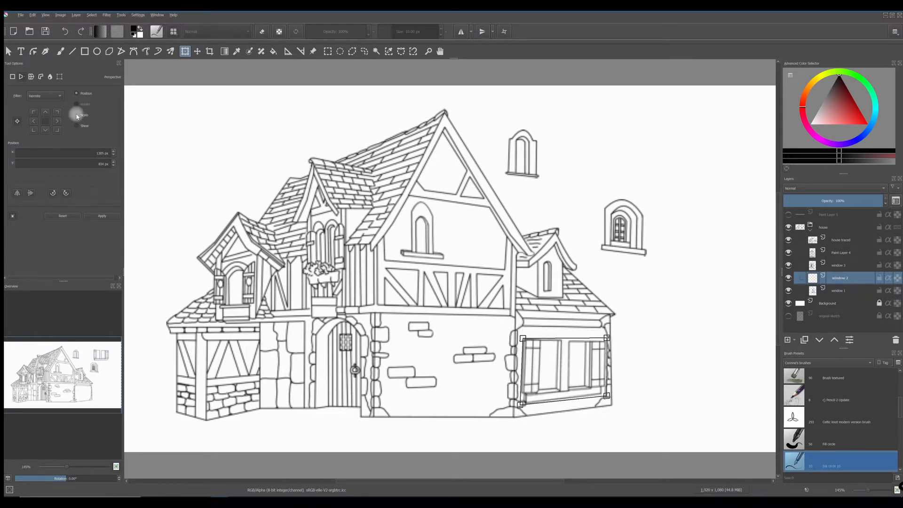
- Show the Scale values and start adjusting the large window's width percentage
{"action": "left_click", "coordinate": [75, 114]}
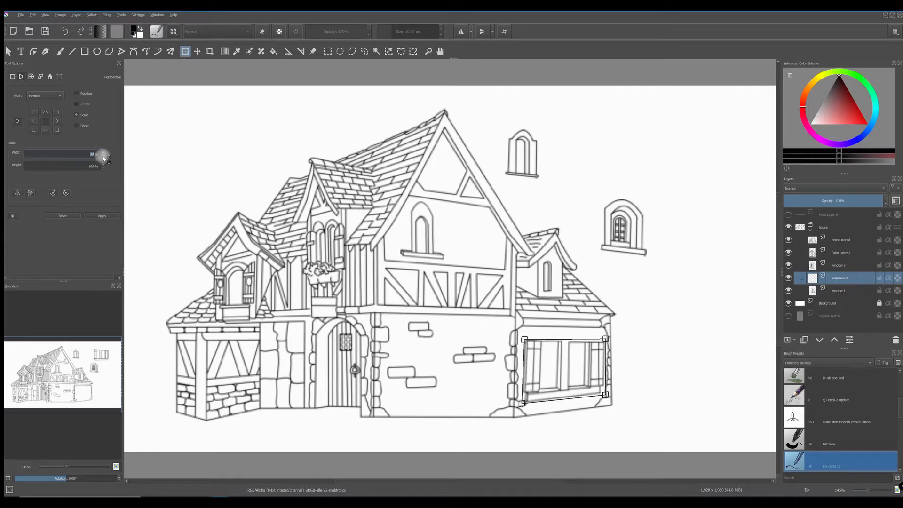
{"action": "left_click", "coordinate": [76, 93]}
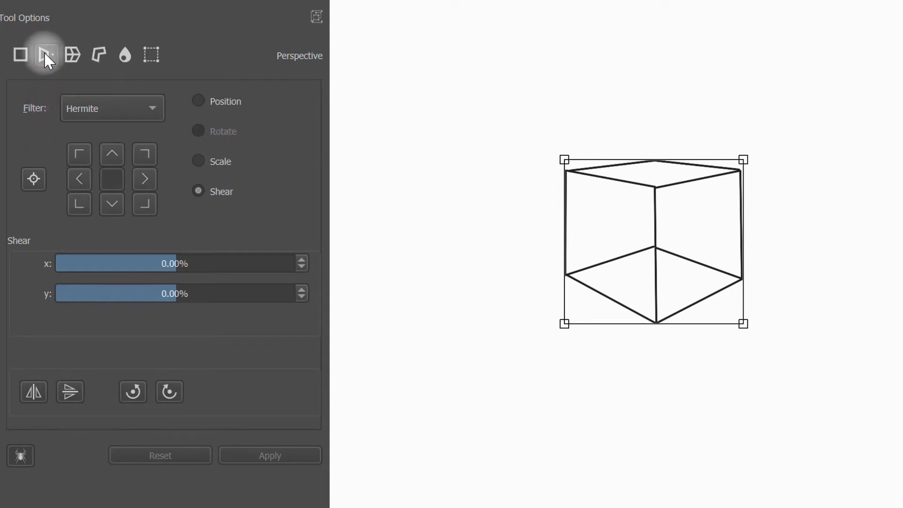
{"action": "mouse_move", "coordinate": [255, 115]}
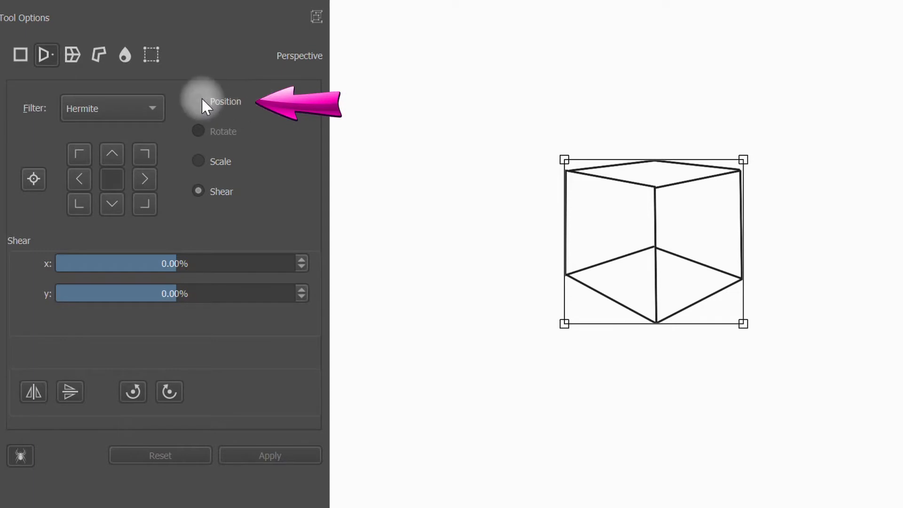
- Nudge the cube right and down via Position values to 945 px by 534 px
{"action": "left_click", "coordinate": [198, 101]}
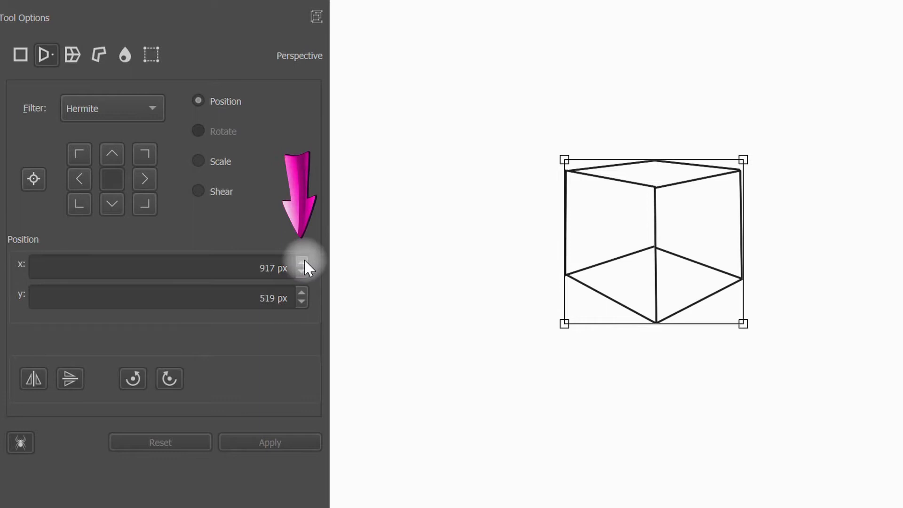
{"action": "left_click", "coordinate": [302, 264]}
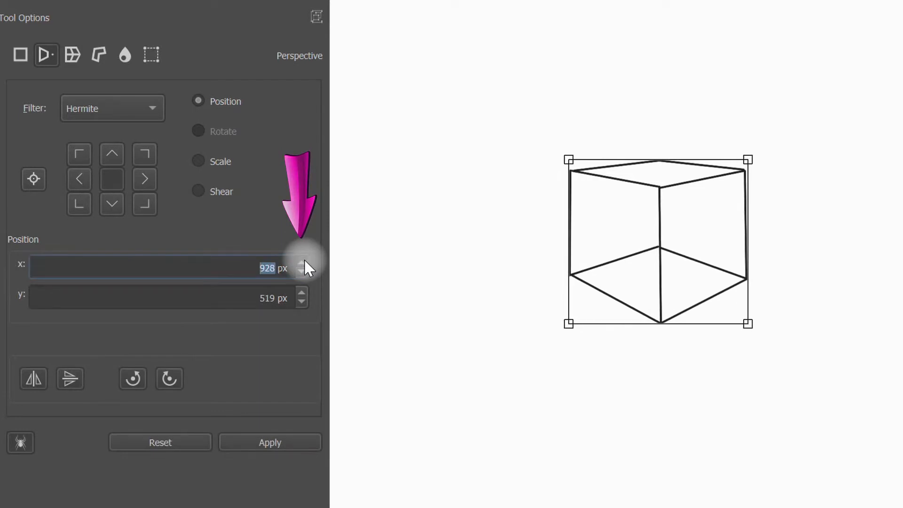
{"action": "left_click", "coordinate": [302, 264]}
{"action": "type", "text": "534"}
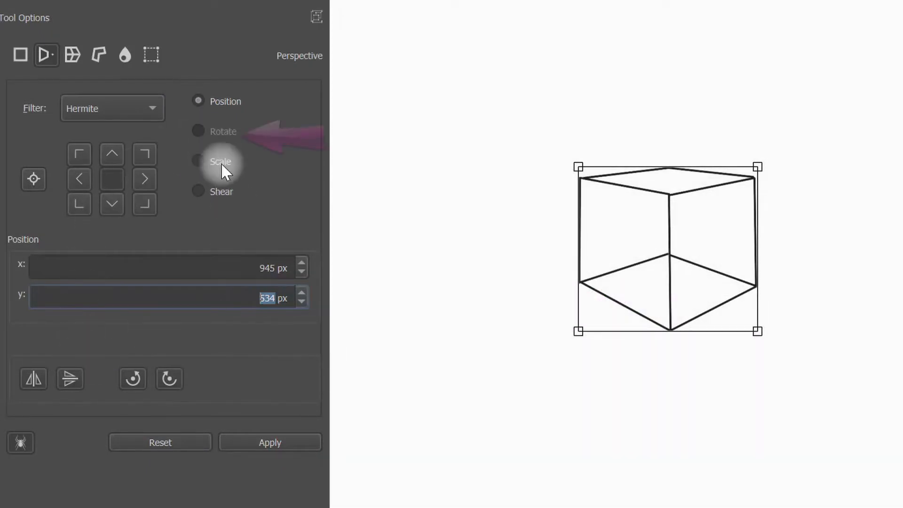
{"action": "mouse_move", "coordinate": [206, 122]}
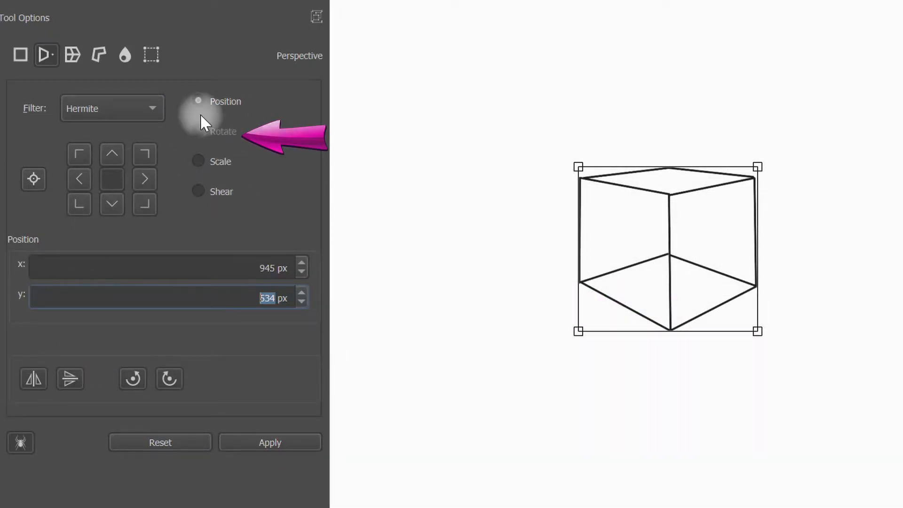
{"action": "mouse_move", "coordinate": [133, 378]}
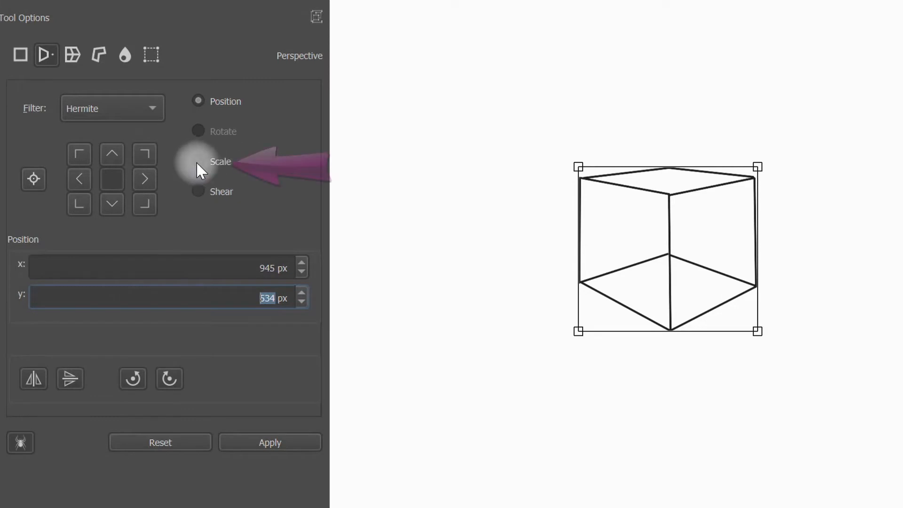
- Scale the cube to about 124% width and 122% height
{"action": "left_click", "coordinate": [199, 161]}
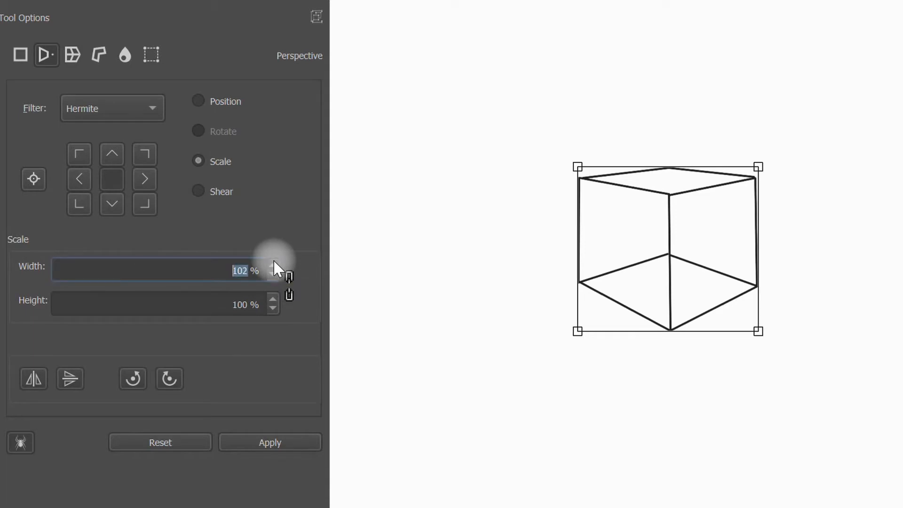
{"action": "left_click", "coordinate": [273, 265]}
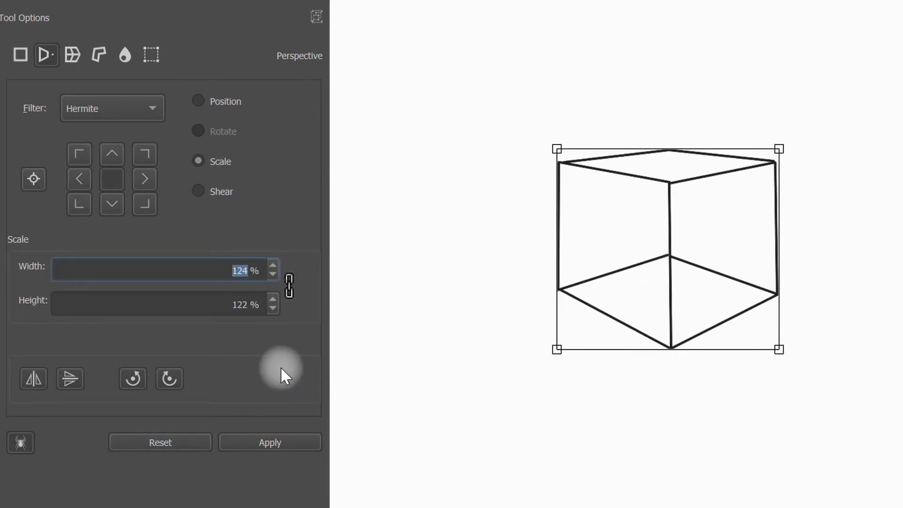
{"action": "left_click", "coordinate": [198, 191]}
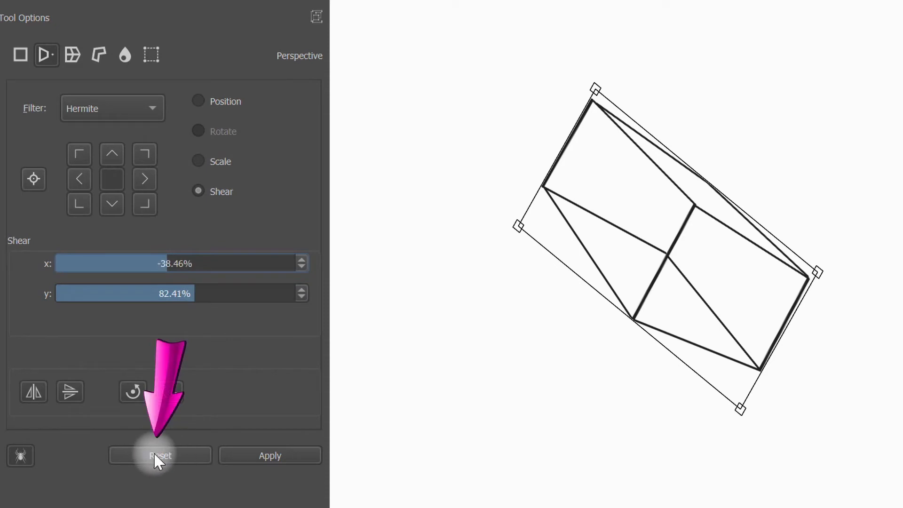
- Reset the cube's transform, discarding the -38.46% / 82.41% shear
{"action": "left_click", "coordinate": [160, 456]}
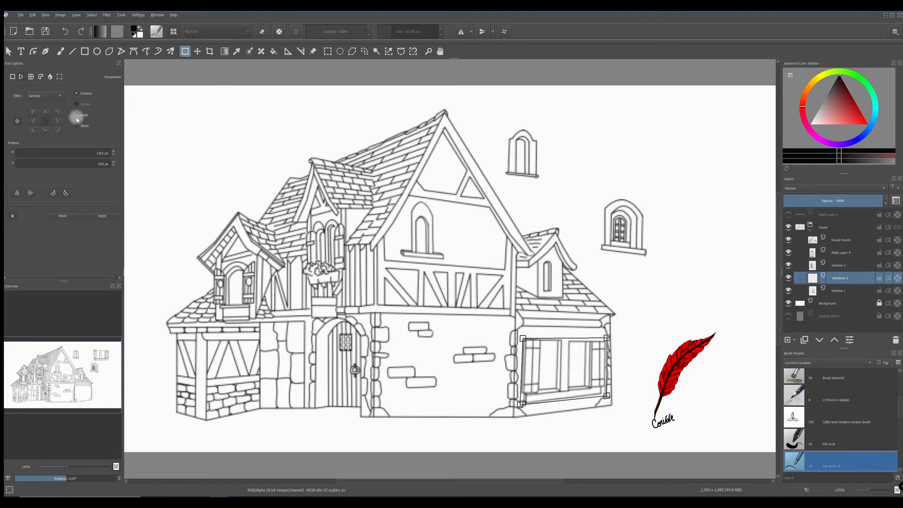
- Size the arched window via Scale values to fit the gable below the peak
{"action": "left_click", "coordinate": [76, 114]}
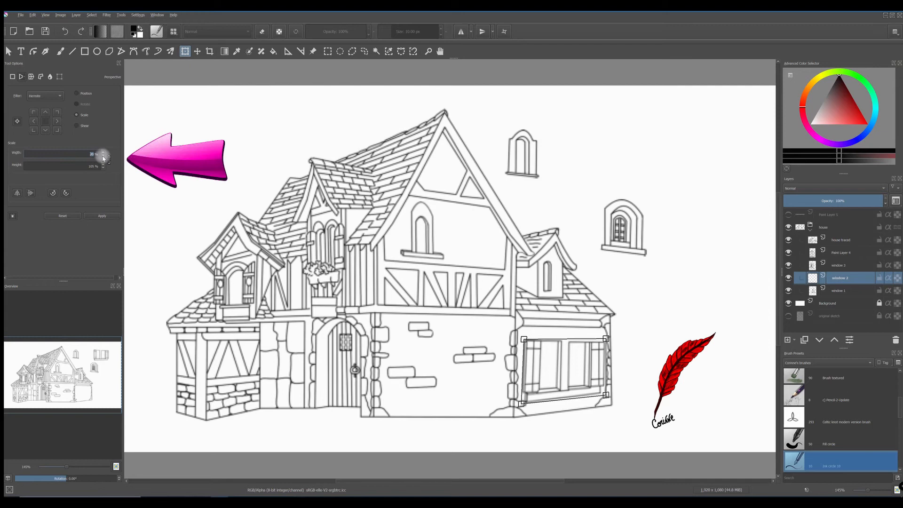
{"action": "left_click", "coordinate": [76, 93]}
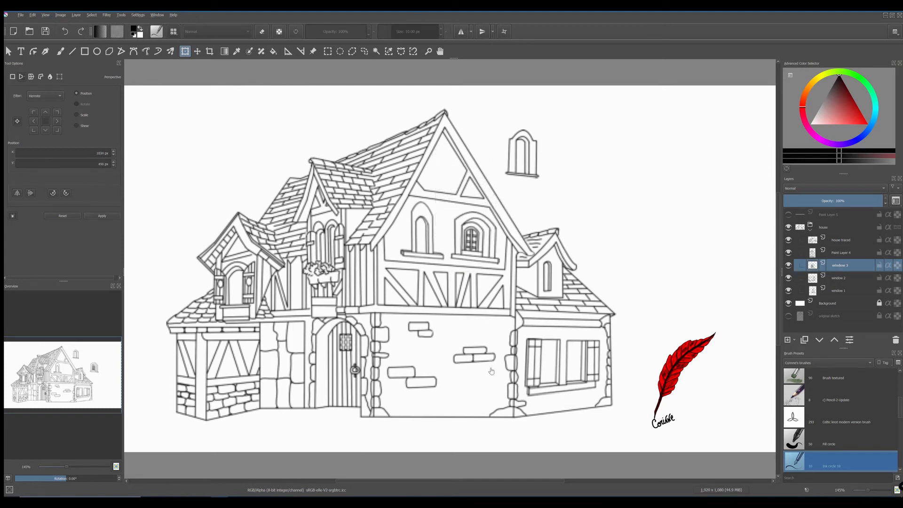
- Position and slightly shrink the small arched window near the gable's top
{"action": "left_click", "coordinate": [841, 252]}
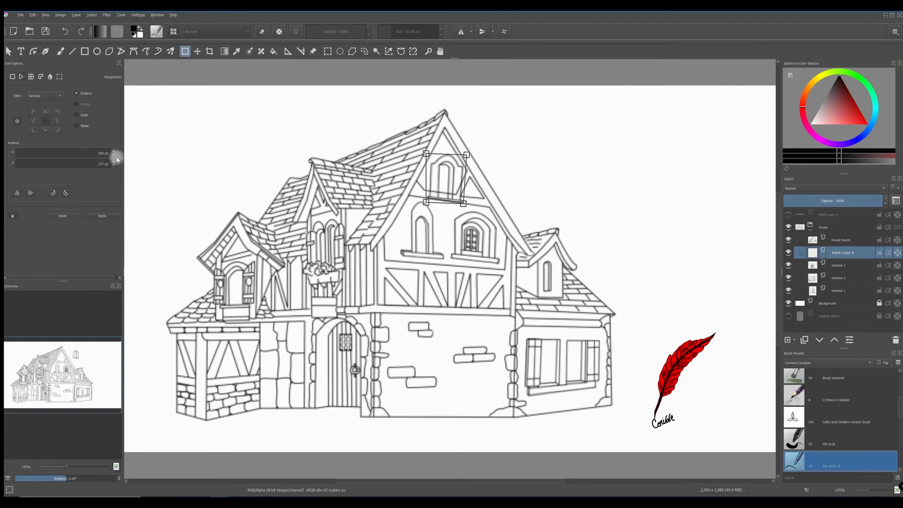
{"action": "left_click", "coordinate": [77, 114]}
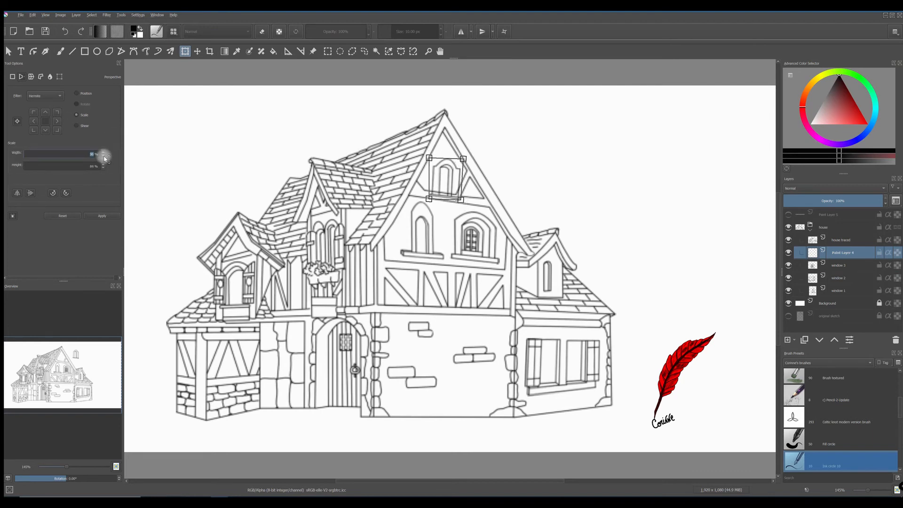
{"action": "left_click", "coordinate": [75, 94]}
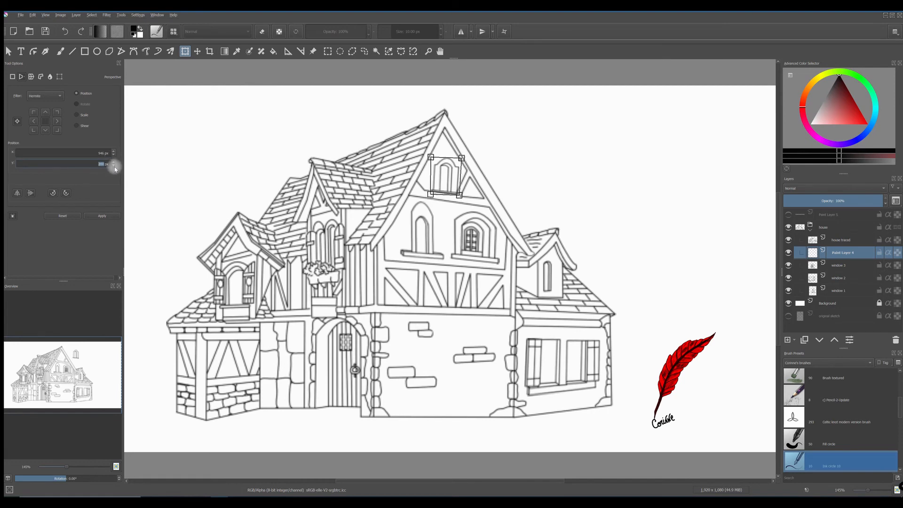